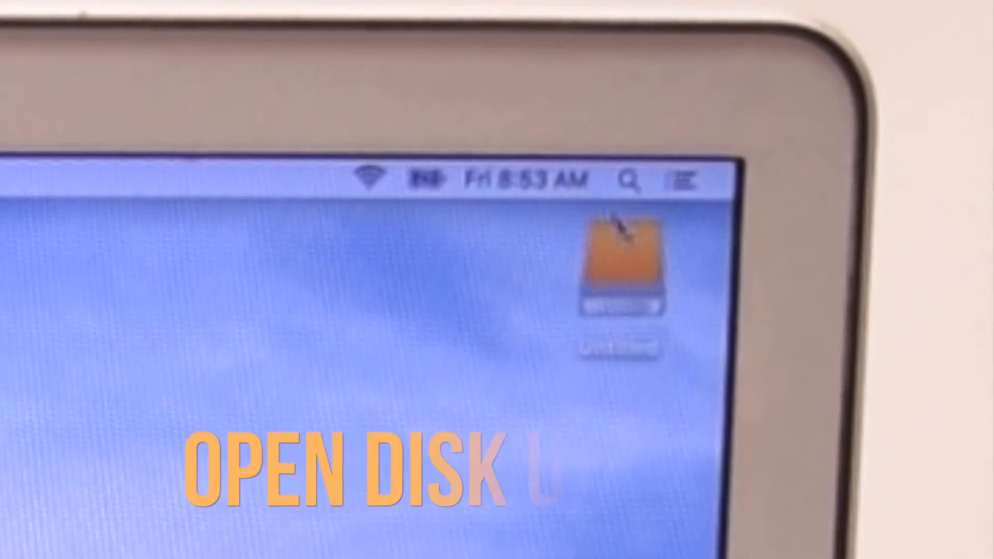
# Launch Disk Utility and select the external 240.06 GB Mass Storage Device Media drive
pyautogui.click(630, 180)
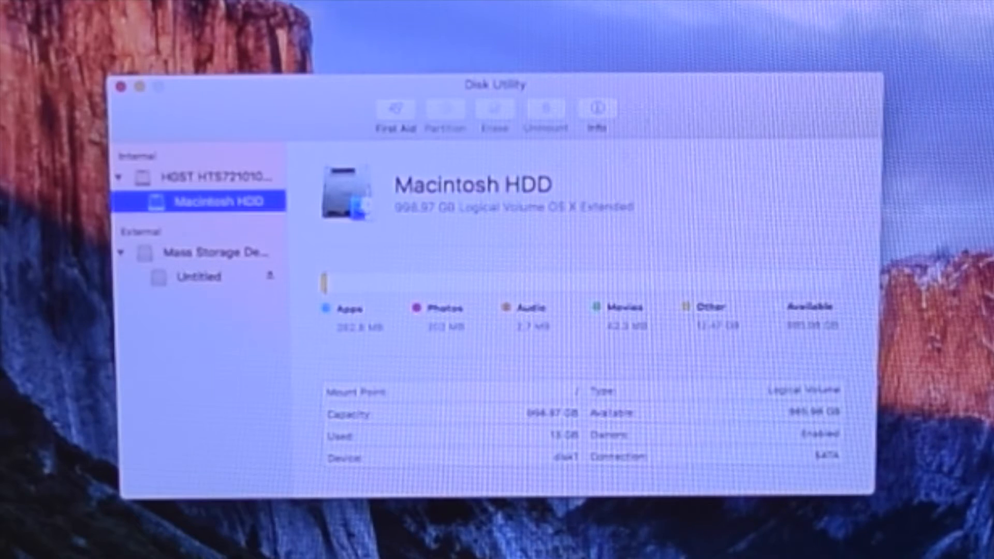
pyautogui.click(209, 251)
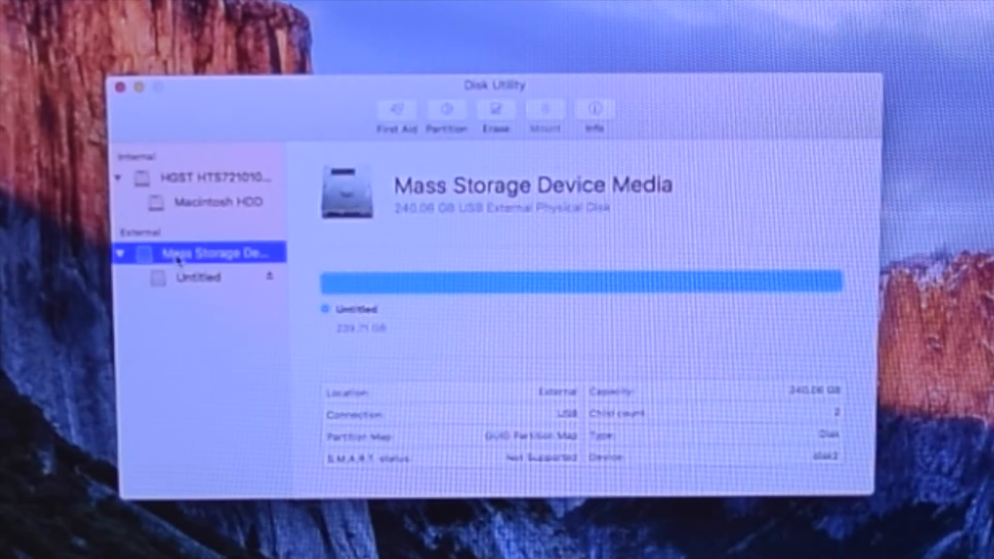
pyautogui.moveTo(453, 226)
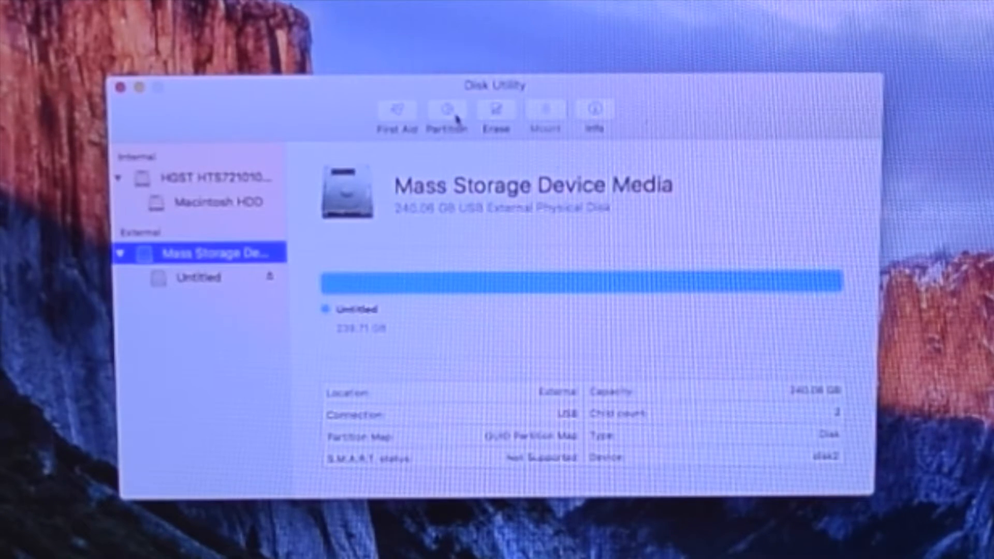
# Partition the external drive as one 239.71 GB OS X Extended volume named 'Macintosh SSD'
pyautogui.click(447, 111)
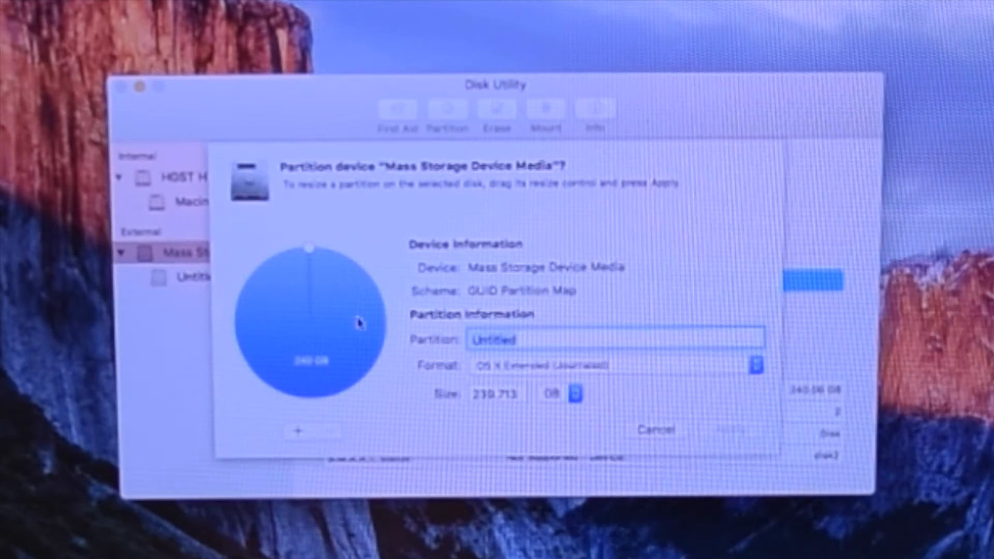
pyautogui.write('Macinto')
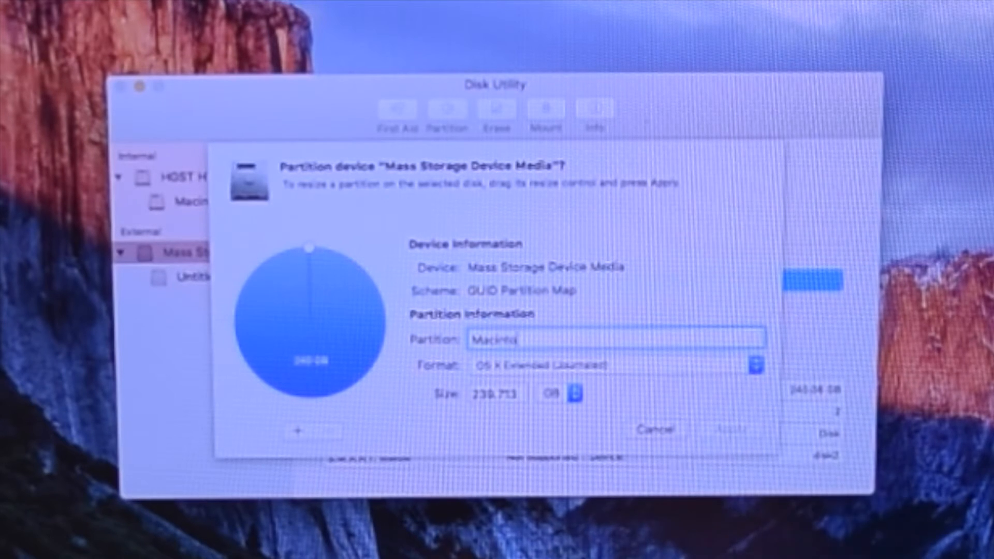
pyautogui.write('sh')
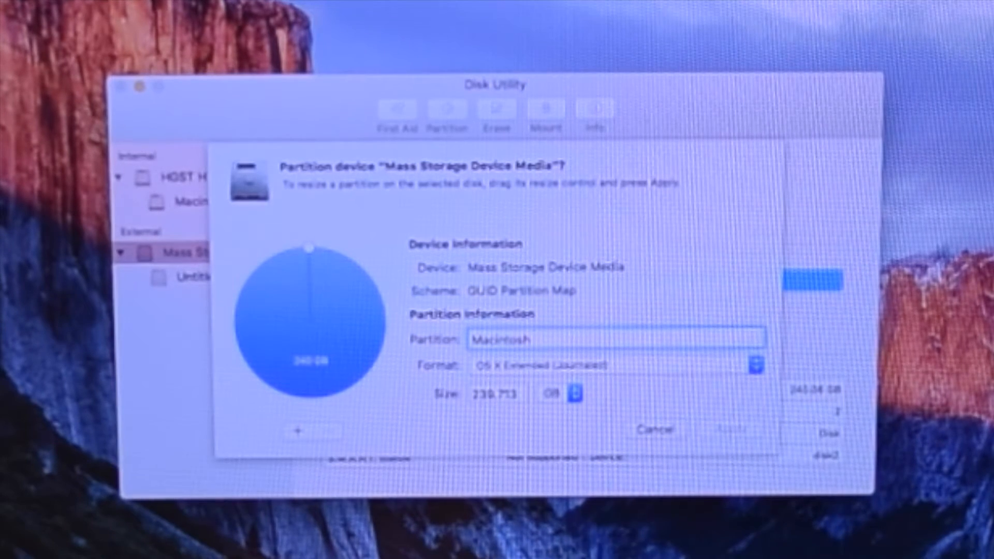
pyautogui.write('SSD')
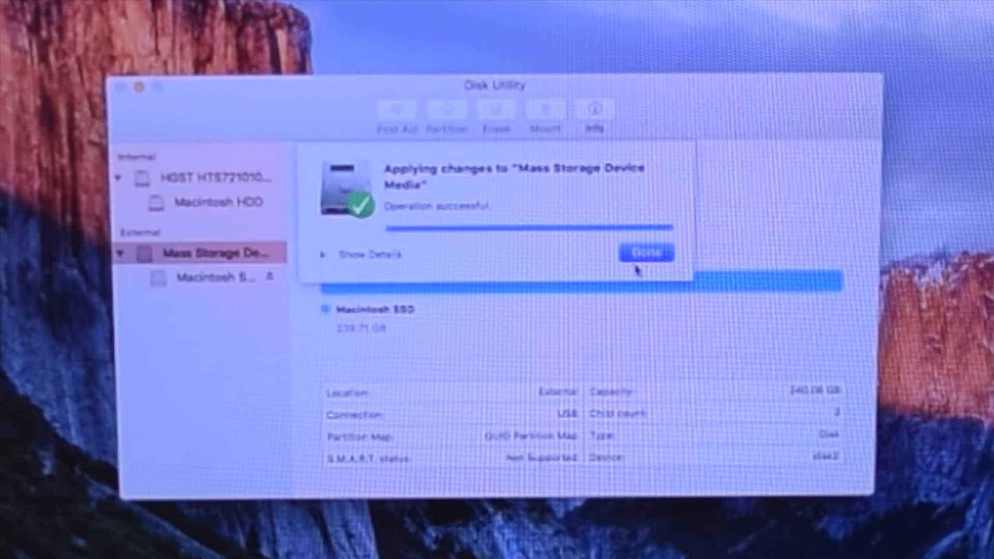
pyautogui.click(647, 252)
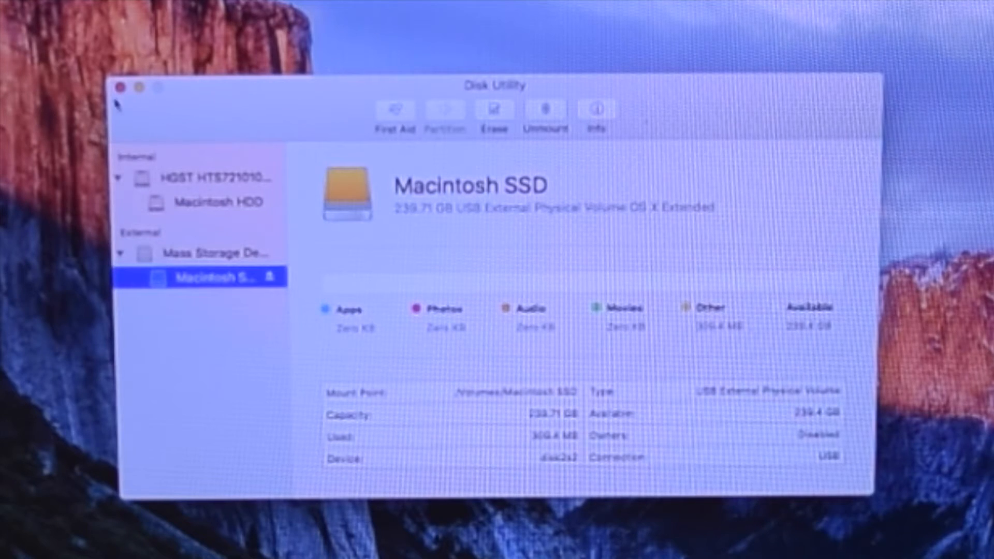
# Quit Disk Utility and download CCC4 (OS X Mountain Lion and newer) from appledollars.com
pyautogui.click(117, 90)
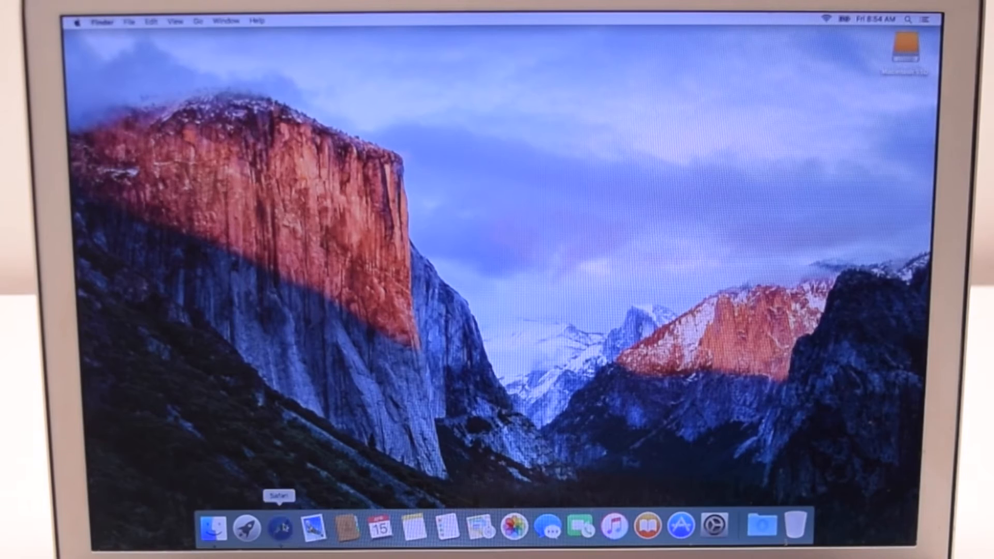
pyautogui.click(279, 526)
pyautogui.write('www.appledollars')
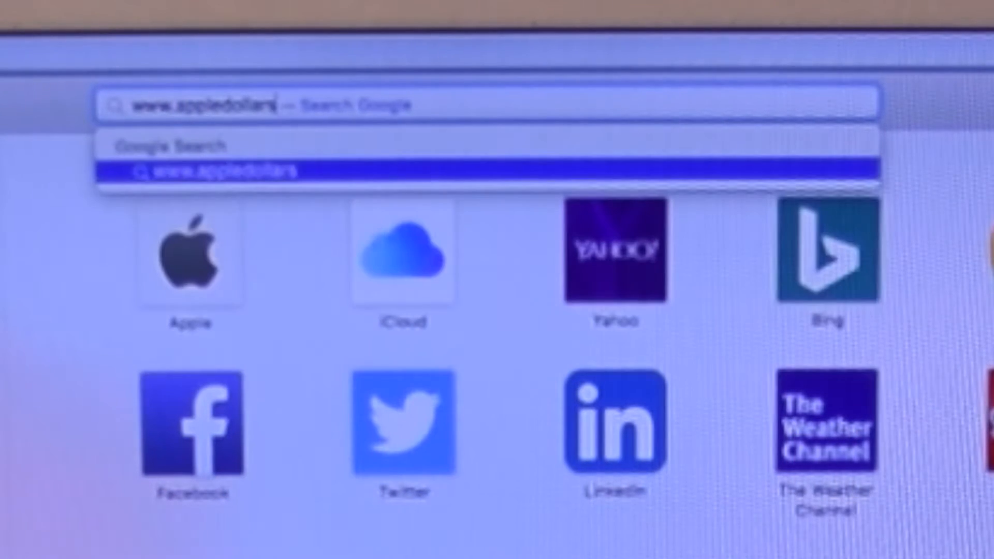
pyautogui.press('Return')
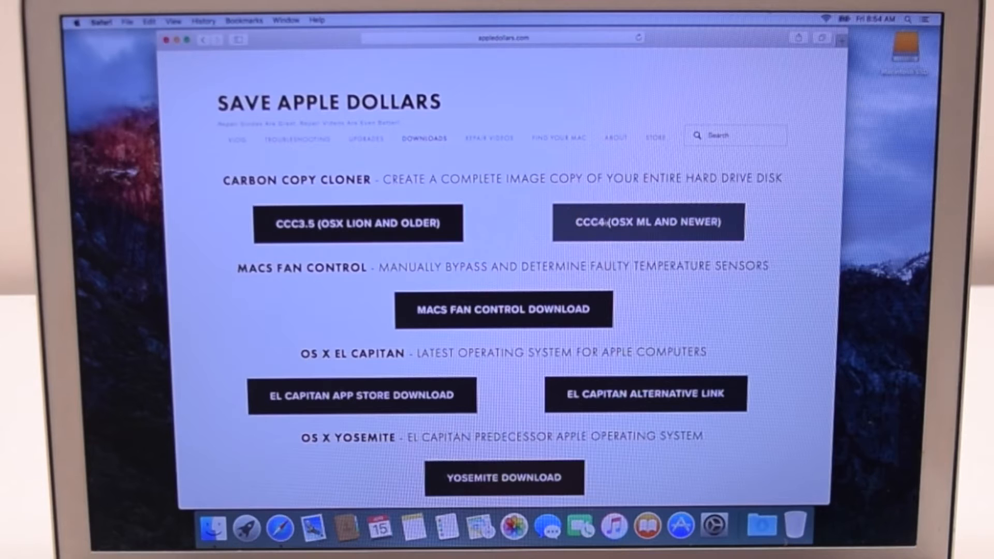
pyautogui.click(647, 222)
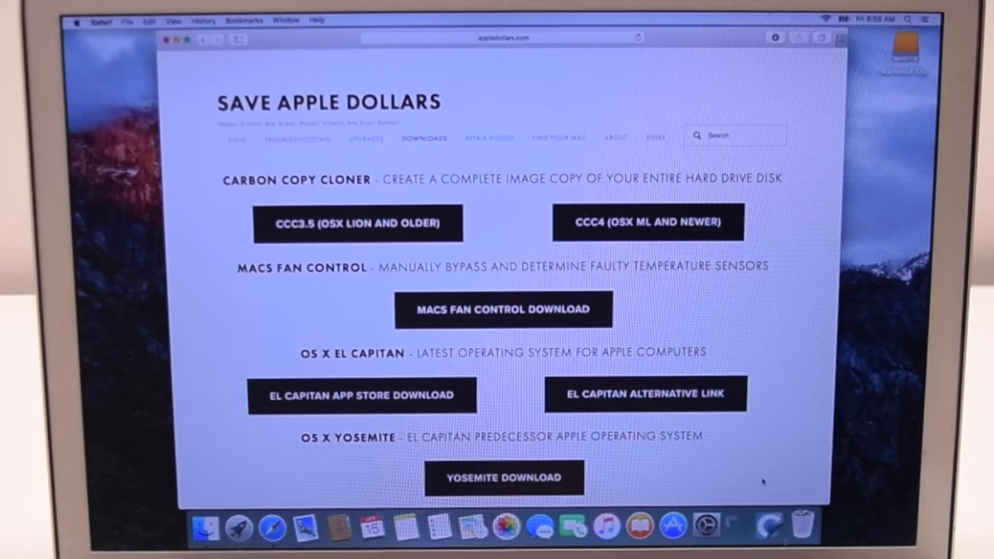
pyautogui.click(357, 222)
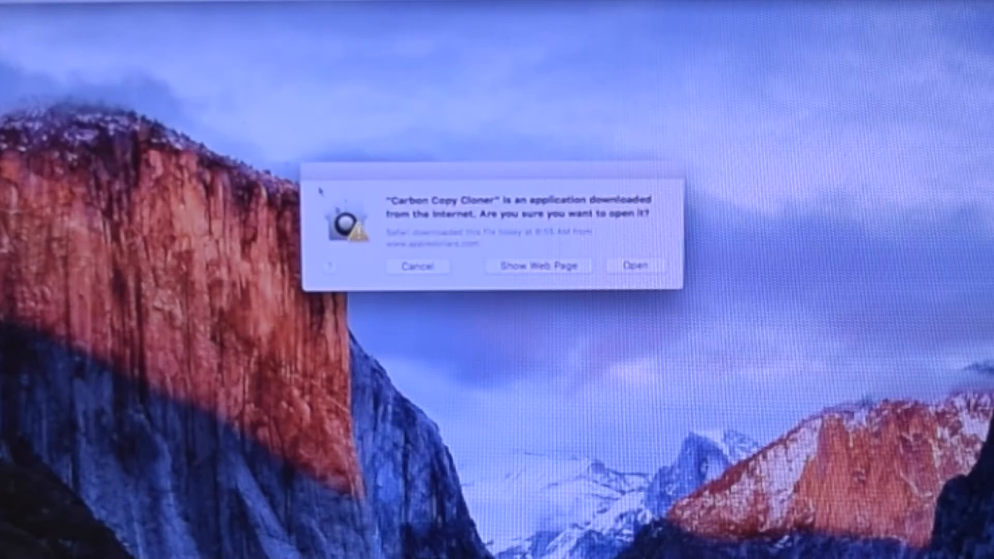
# Confirm opening Carbon Copy Cloner, move it to Applications, and accept its license agreement
pyautogui.click(639, 265)
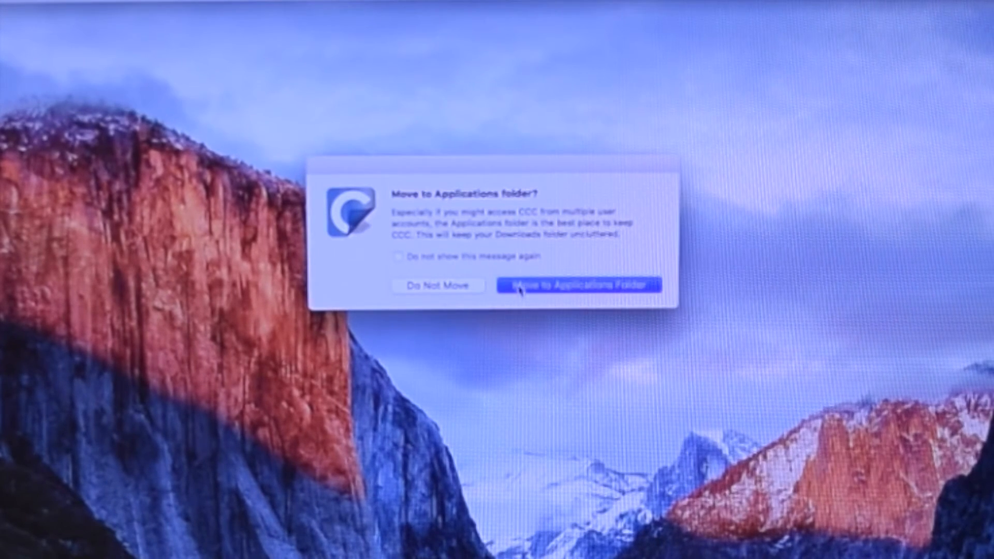
pyautogui.click(581, 286)
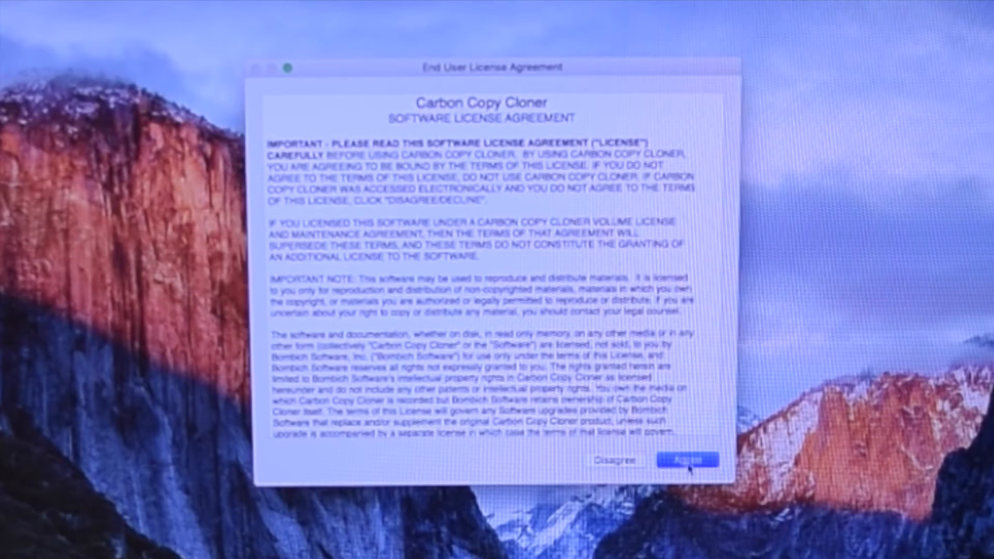
pyautogui.click(686, 460)
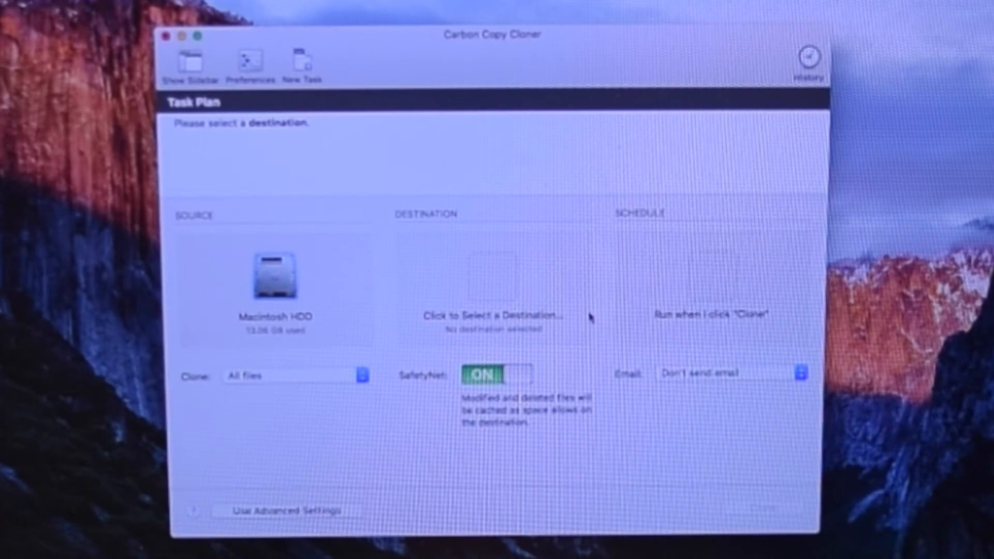
# Set Macintosh SSD as destination, clone Macintosh HDD onto it, and install the helper tool
pyautogui.click(491, 316)
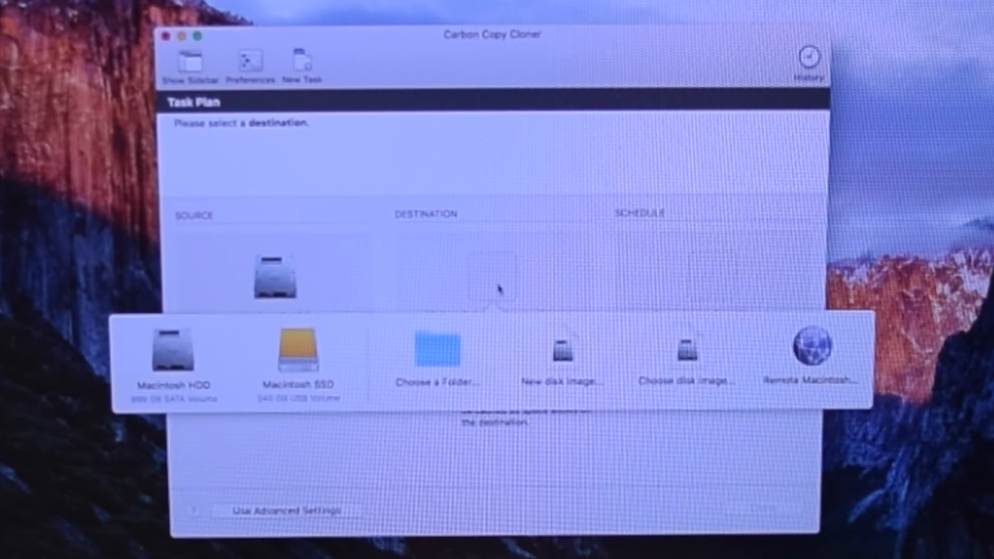
pyautogui.click(294, 353)
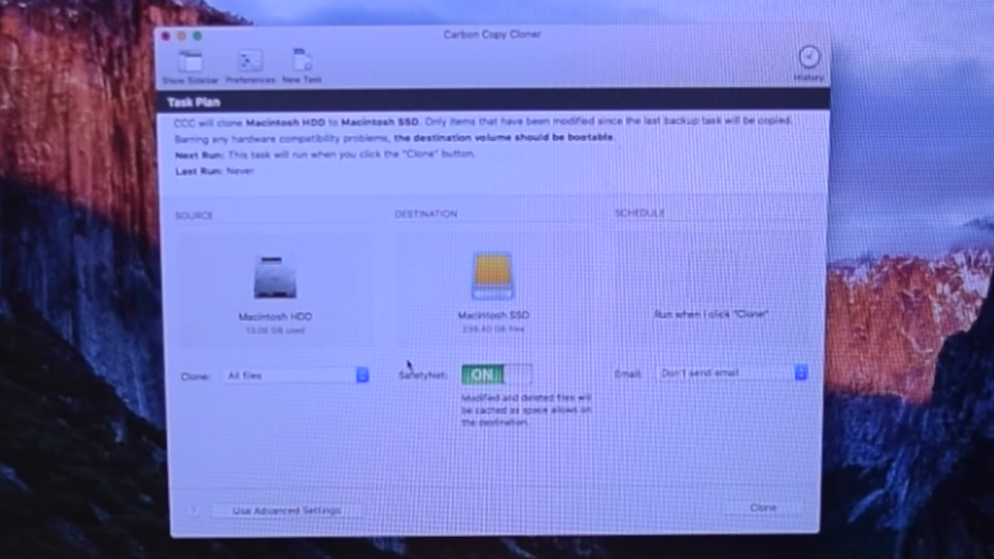
pyautogui.moveTo(668, 450)
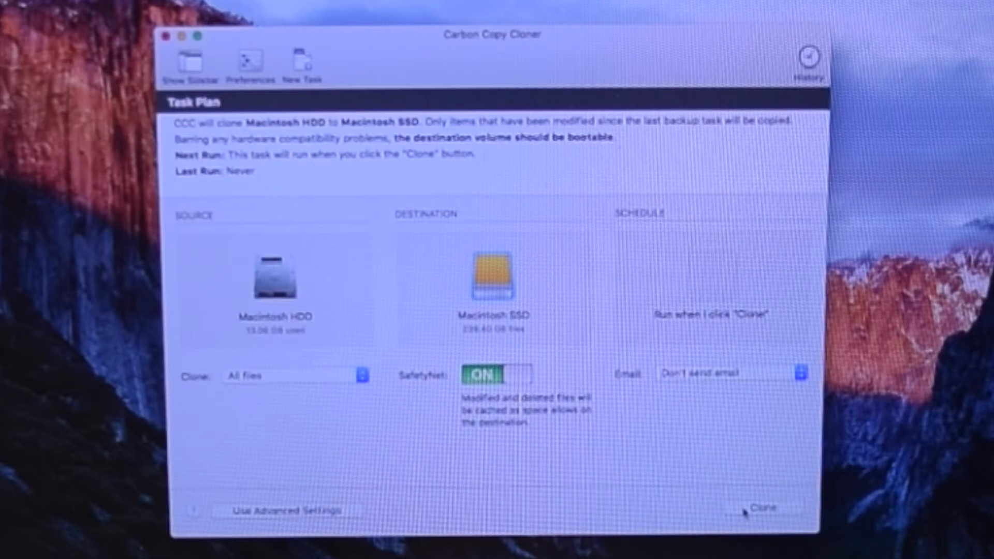
pyautogui.click(762, 508)
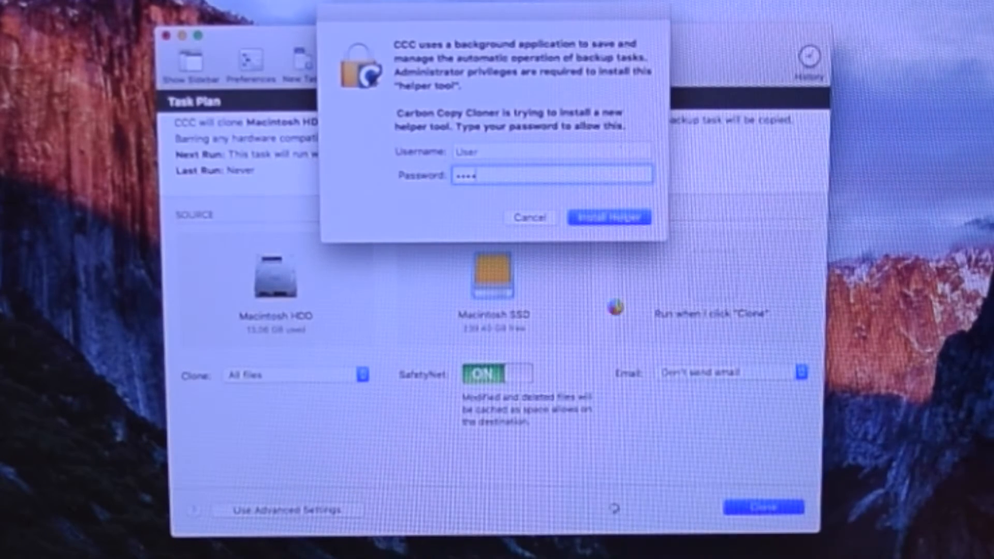
pyautogui.click(607, 218)
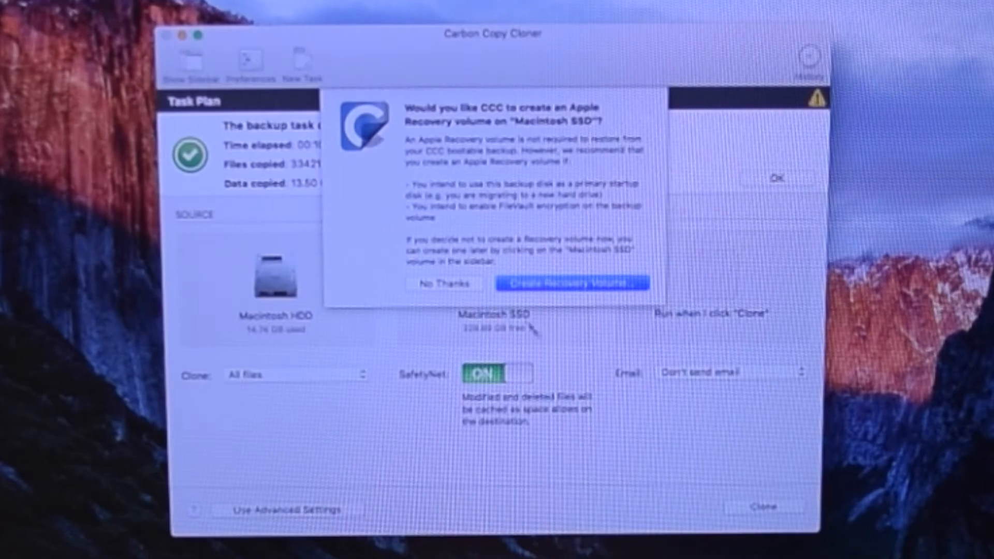
# Create a Recovery HD volume on Macintosh SSD and answer the user agent login prompt
pyautogui.click(444, 283)
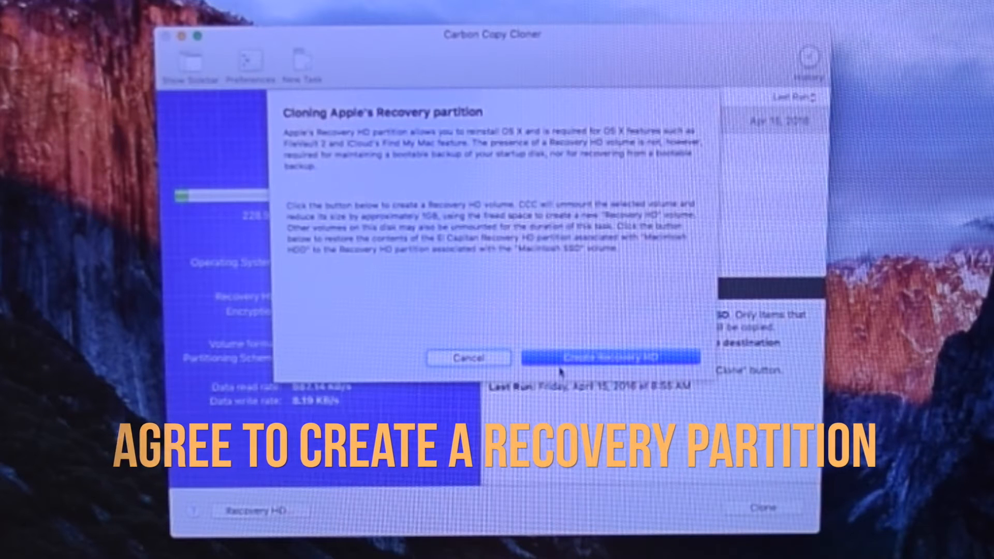
pyautogui.click(609, 357)
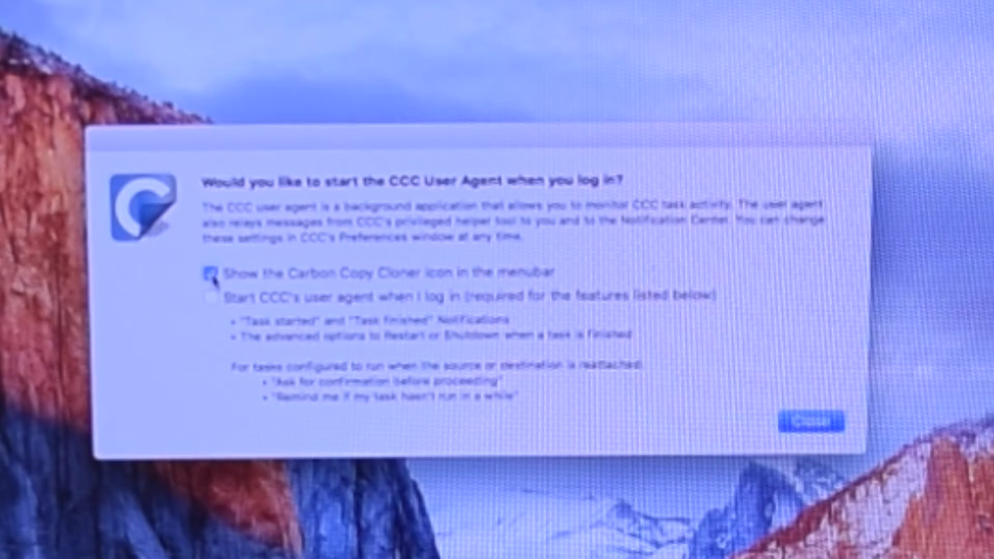
pyautogui.click(212, 273)
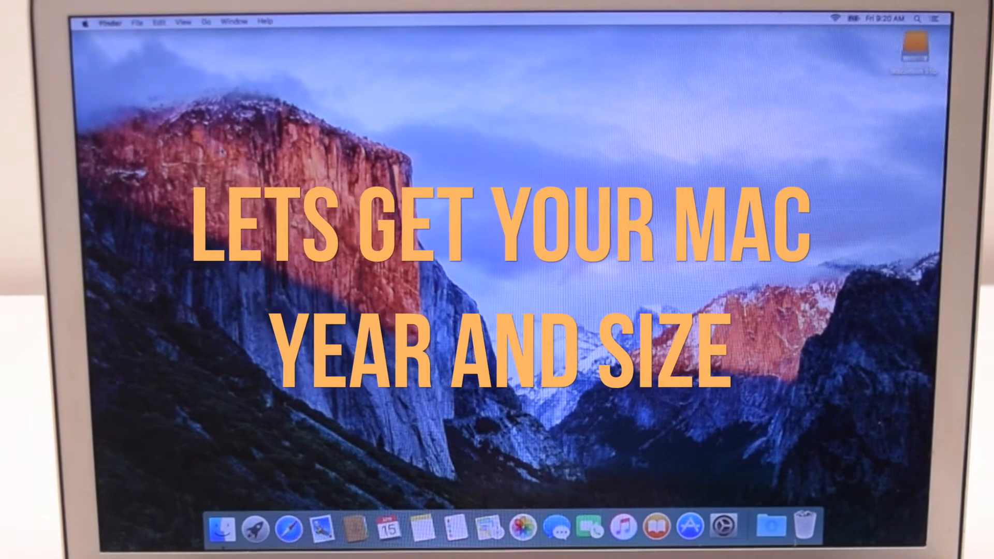
# Open About This Mac from the Apple menu to see the MacBook Pro (15-inch, Mid 2010) model
pyautogui.click(85, 22)
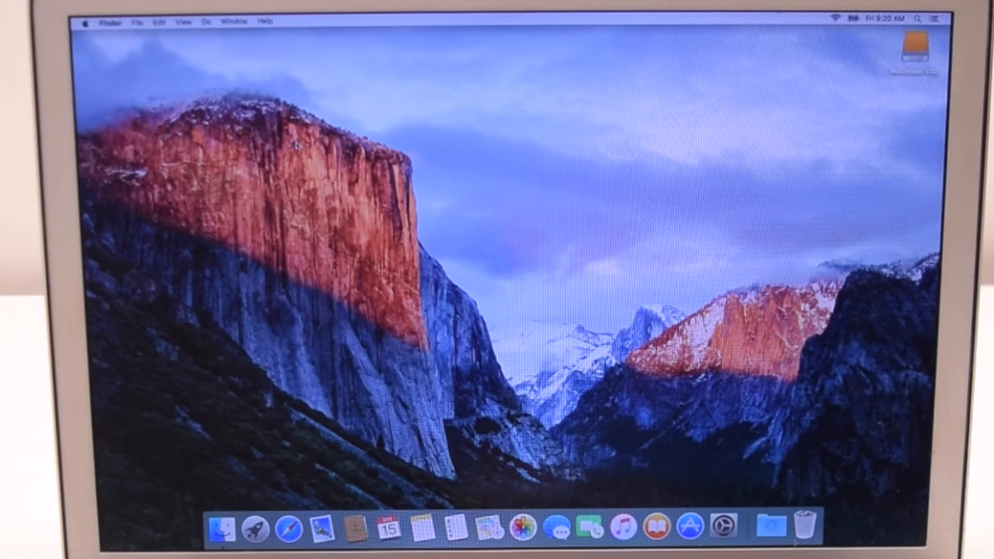
pyautogui.click(86, 21)
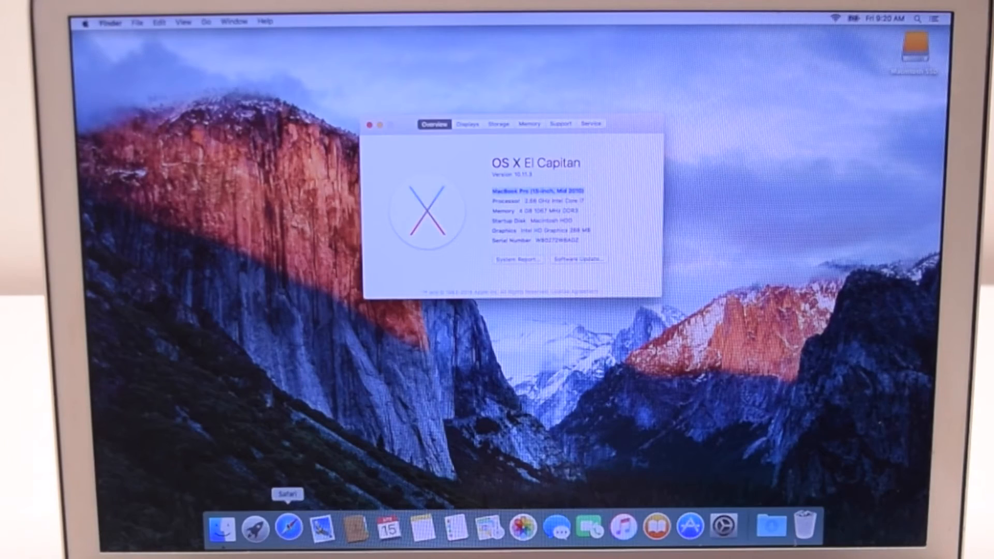
# On appledollars.com choose 15" MacBooks, then 2010 MacBook Pro 15", and open the Hard Drive Upgrade video
pyautogui.click(289, 526)
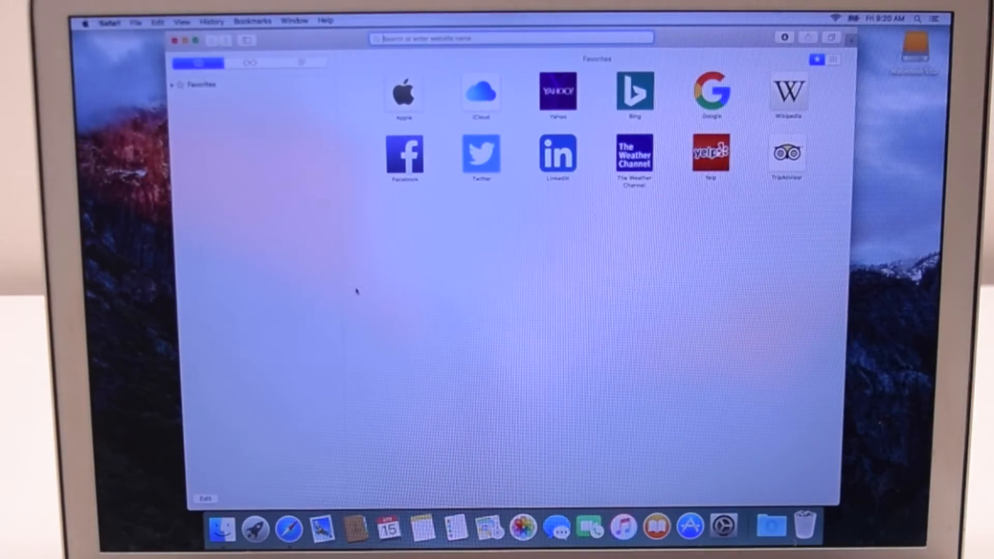
pyautogui.write('www.appledollars.com')
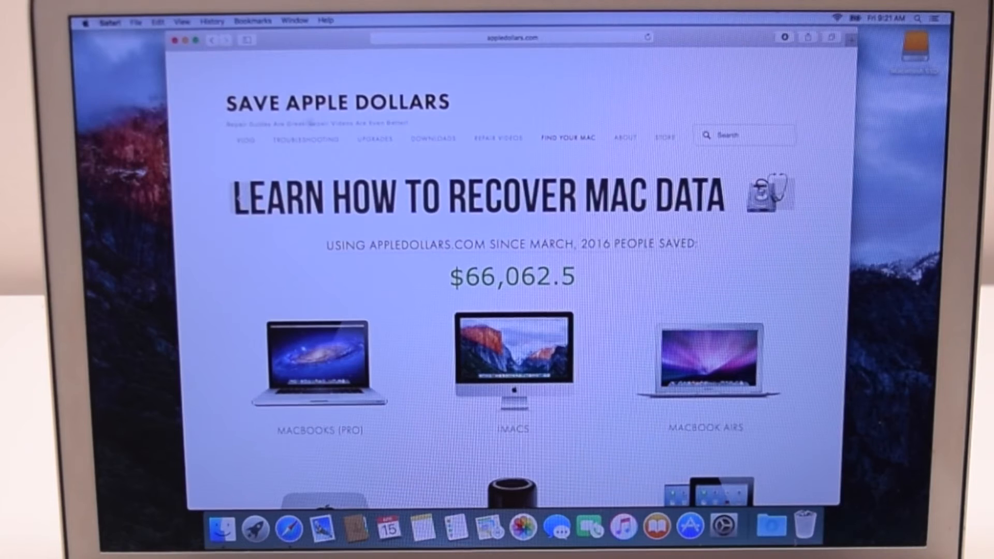
pyautogui.scroll(-3)
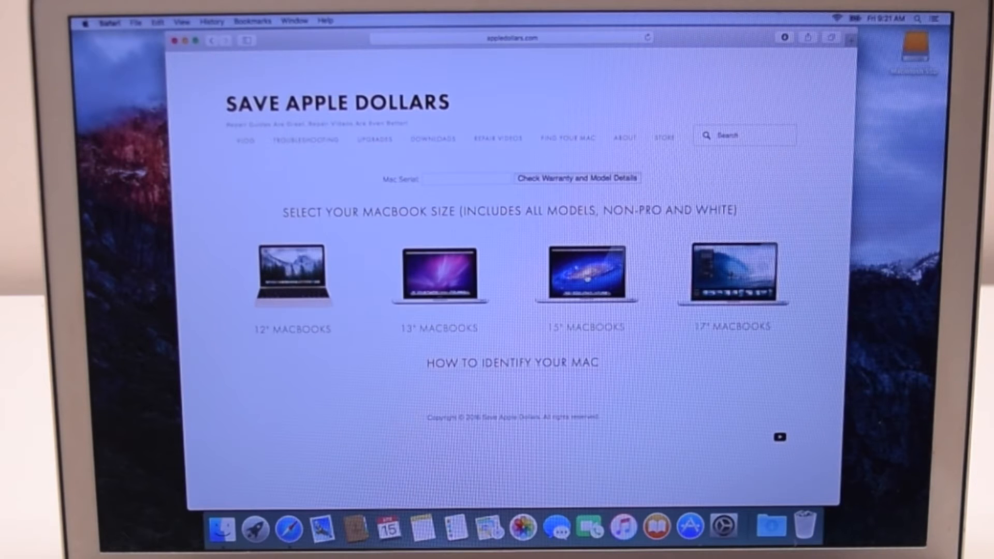
pyautogui.click(584, 273)
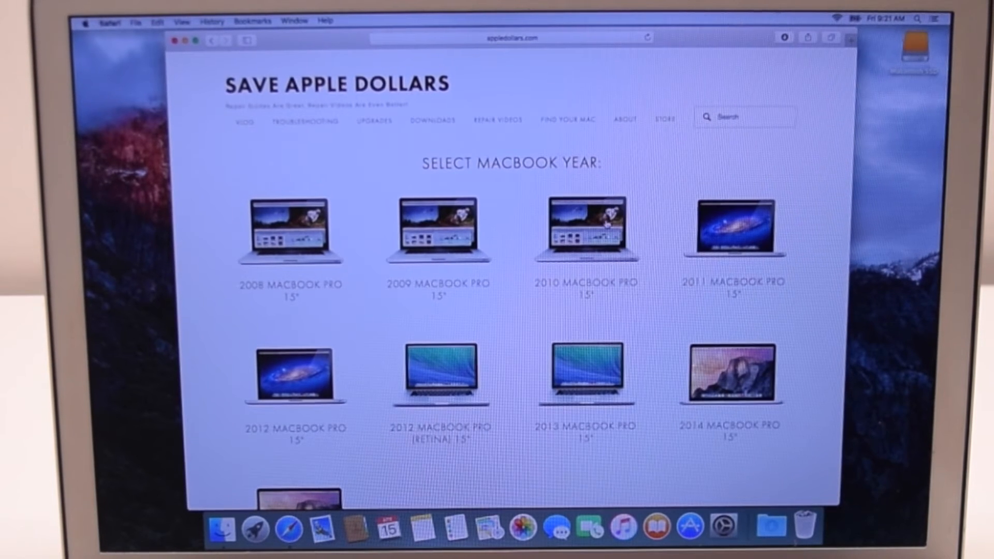
pyautogui.click(584, 229)
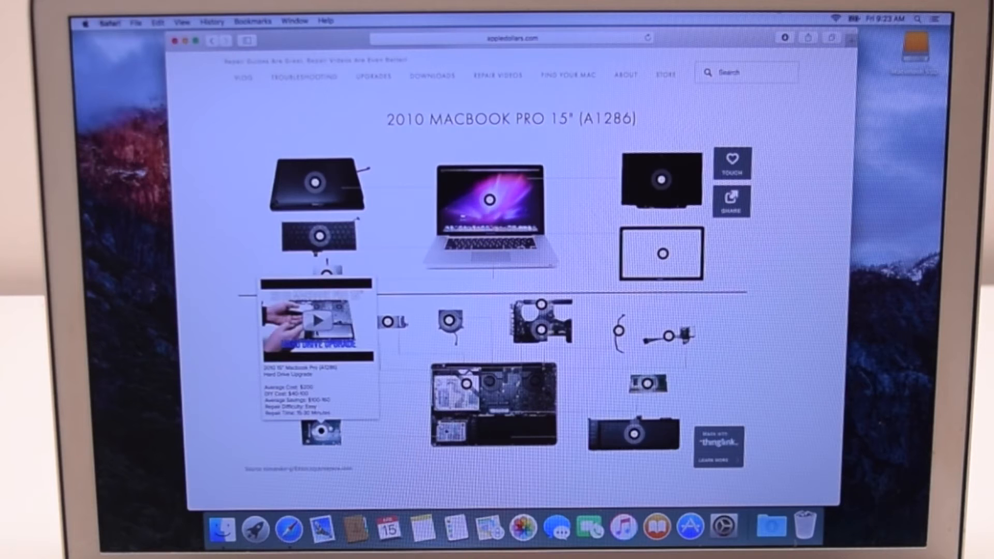
pyautogui.click(319, 320)
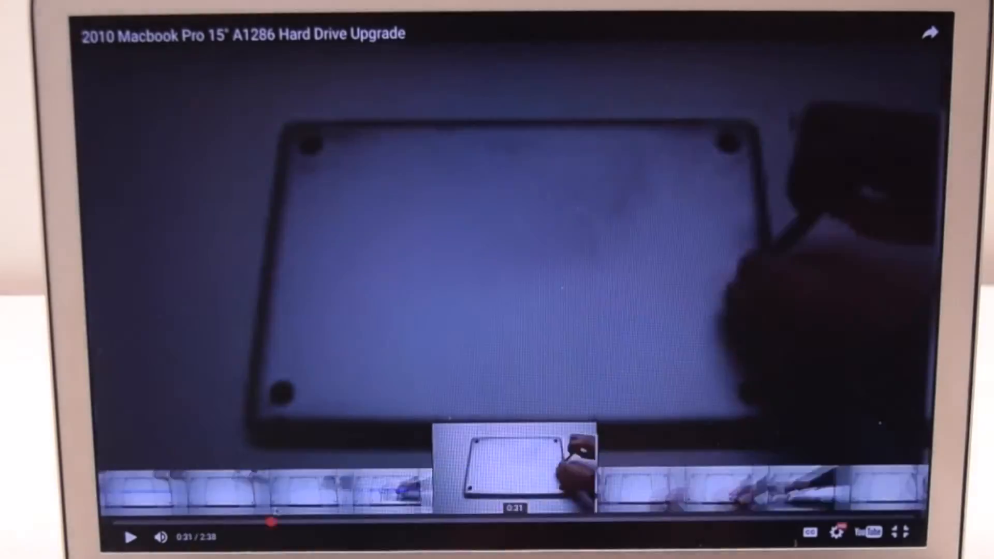
# Skip ahead in the 2010 MacBook Pro 15" A1286 Hard Drive Upgrade video
pyautogui.click(513, 524)
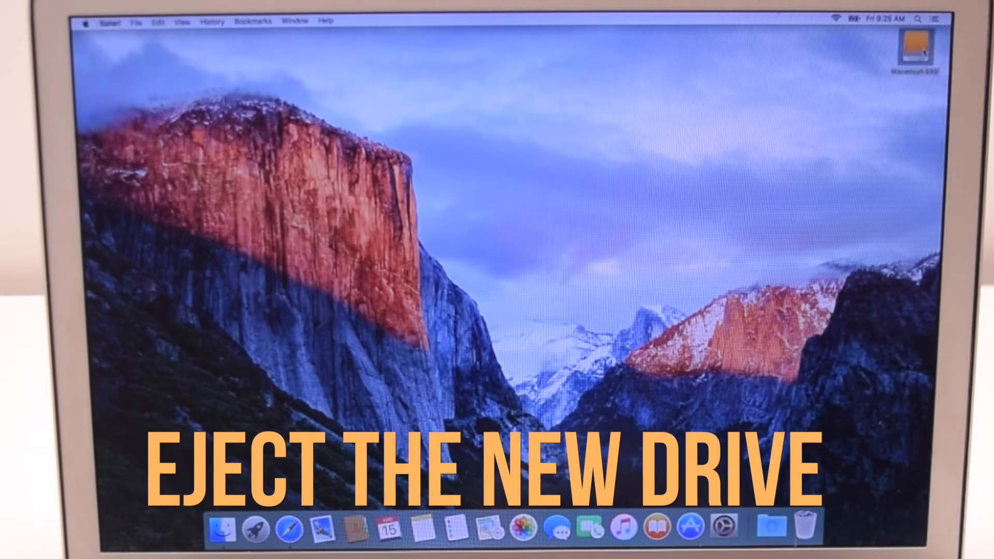
# Eject the Macintosh SSD desktop drive and choose Shut Down from the Apple menu
pyautogui.rightClick(913, 49)
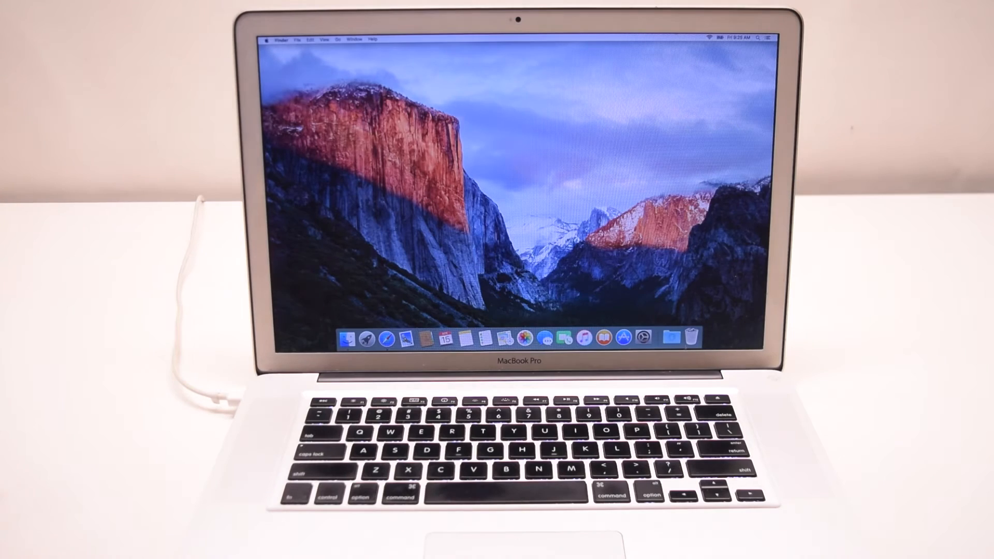
pyautogui.click(267, 38)
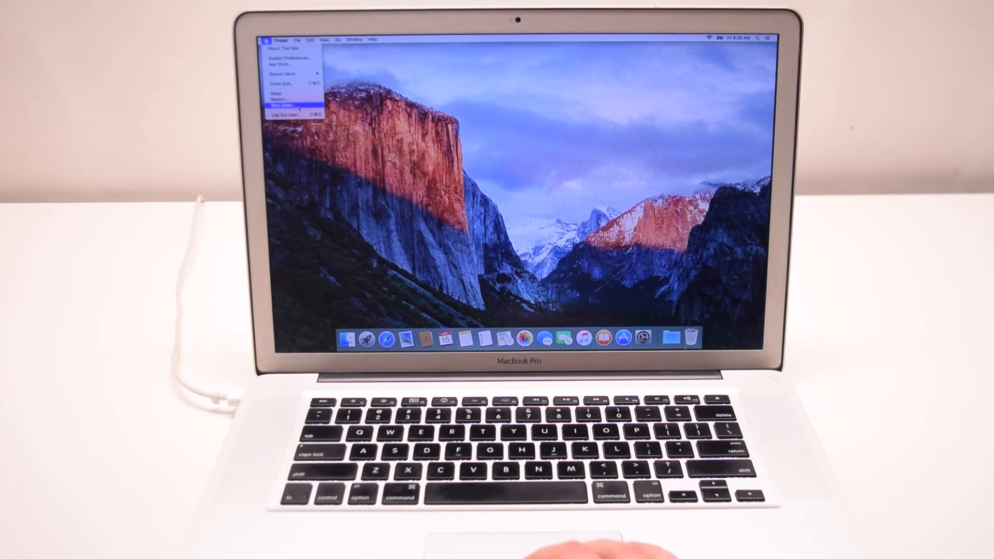
pyautogui.click(279, 104)
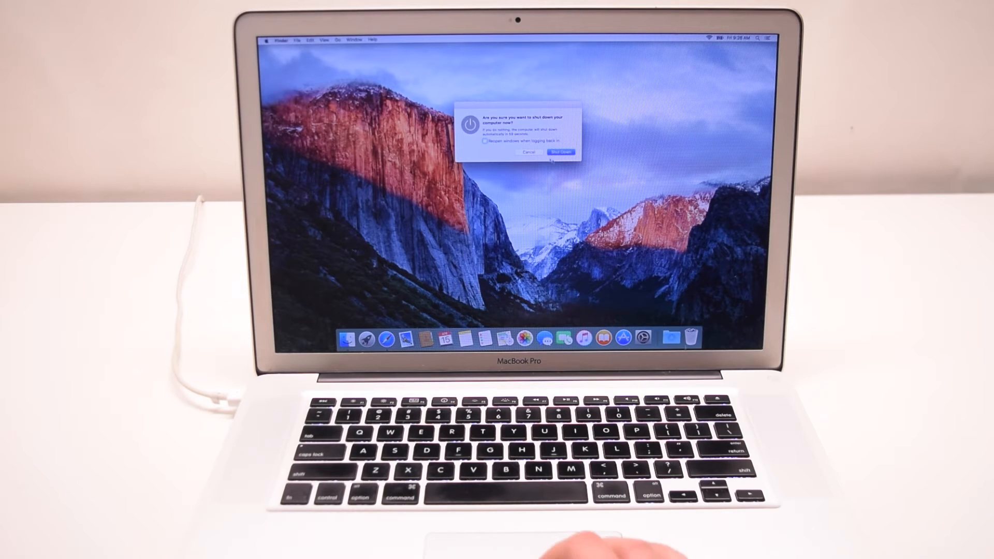